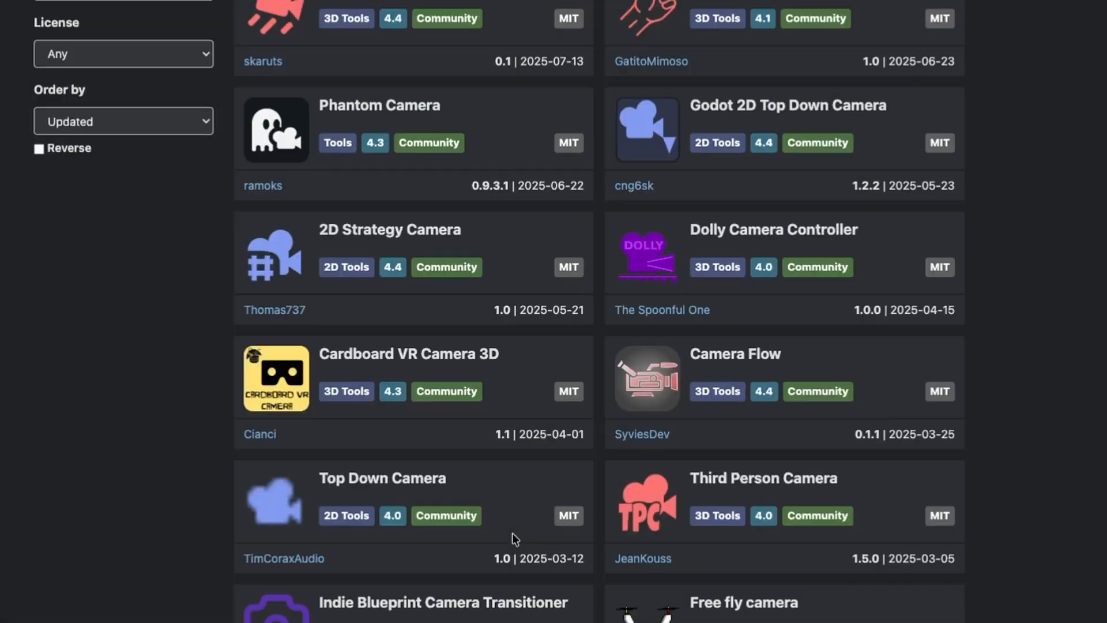
Scroll the Camera2D Inspector to review limits: left -95, top -580, bottom 580.
scroll("down", 3)
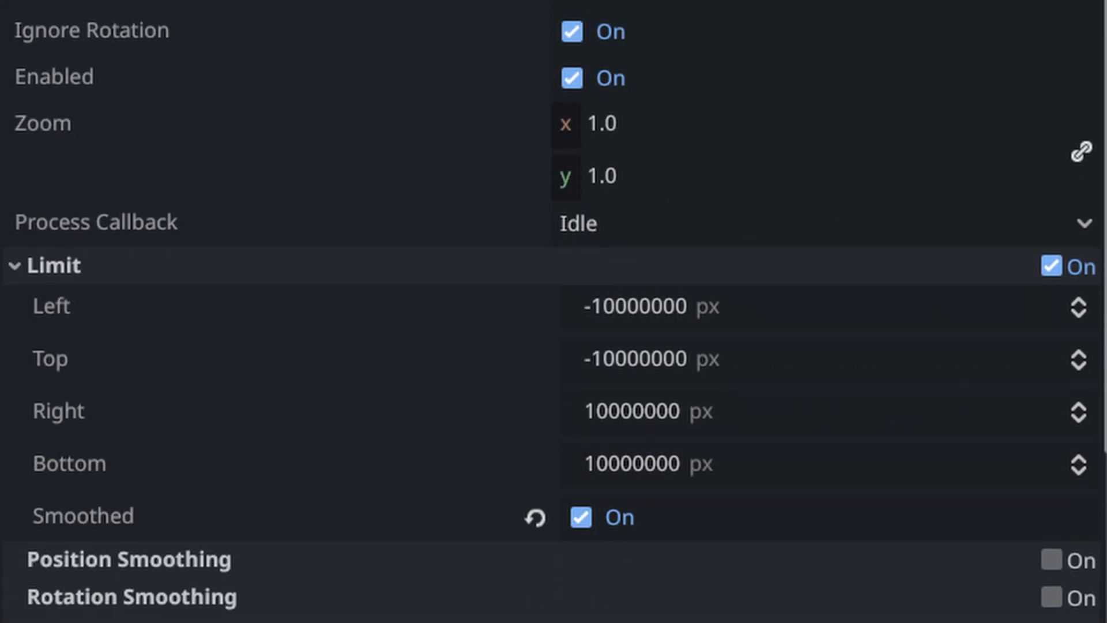
scroll("down", 3)
type("2495")
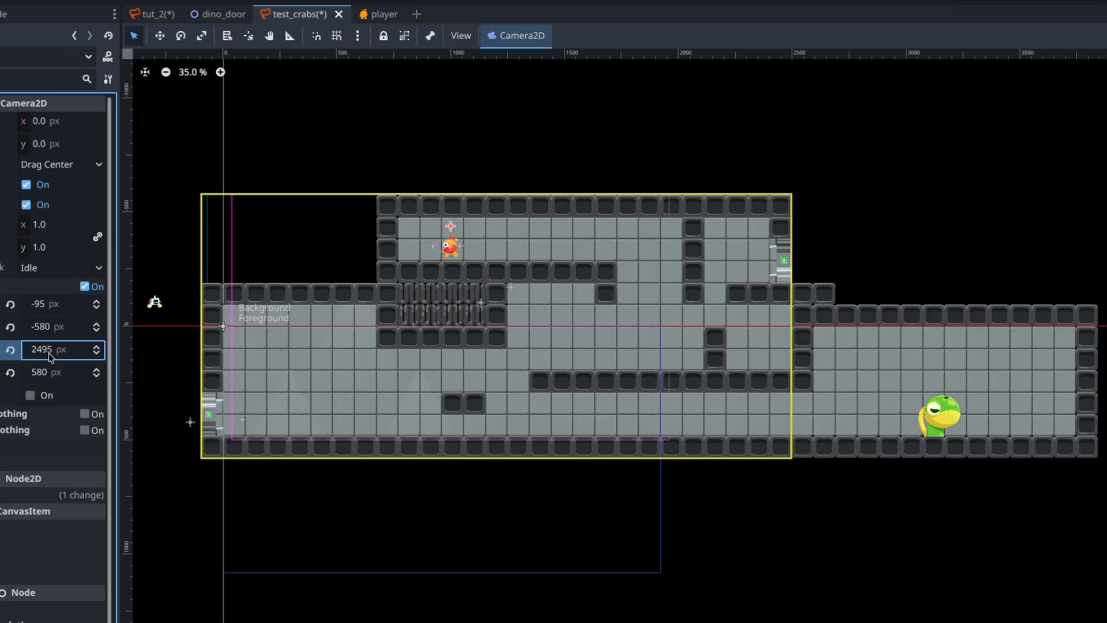
Confirm the 2495 right limit and drag the camera into the shaft's bottom room.
key("F5")
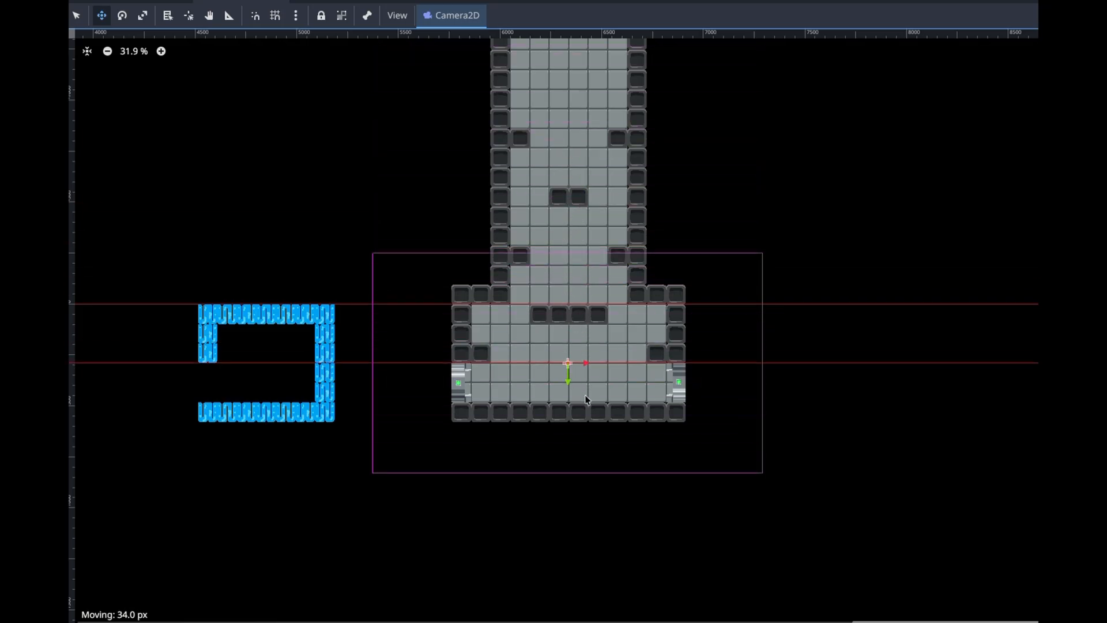
left_click_drag(568, 363, 569, 311)
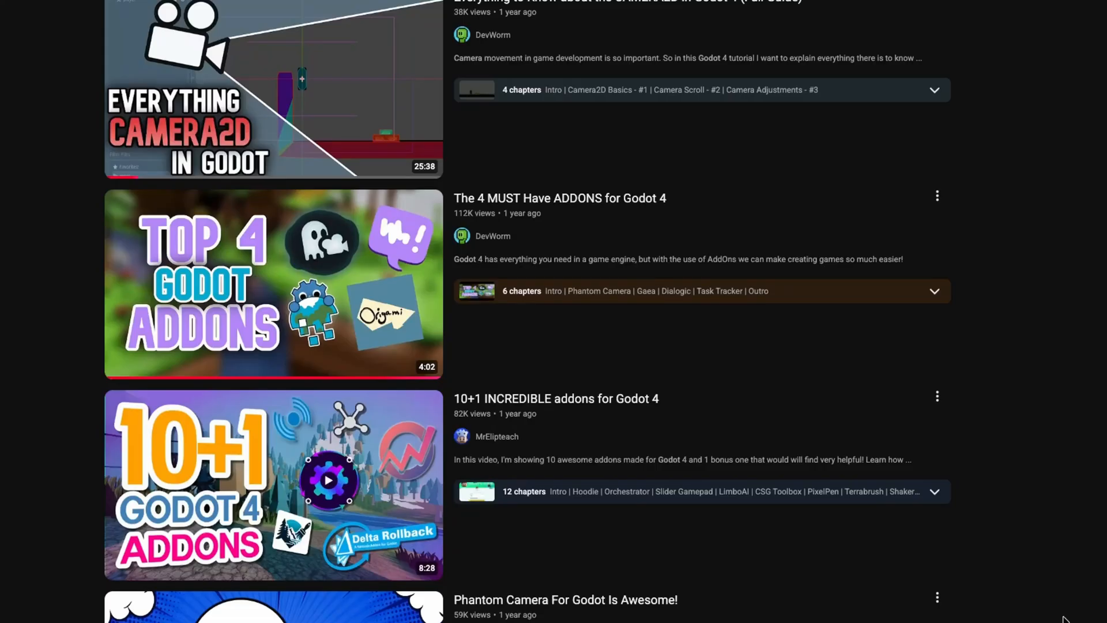
scroll("down", 3)
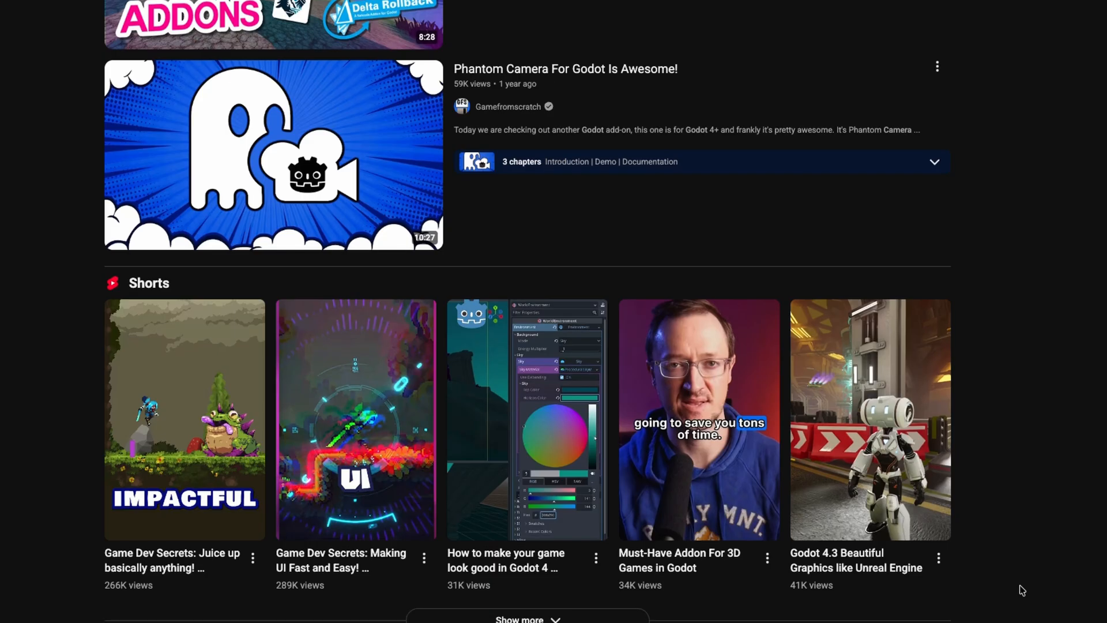
scroll("down", 3)
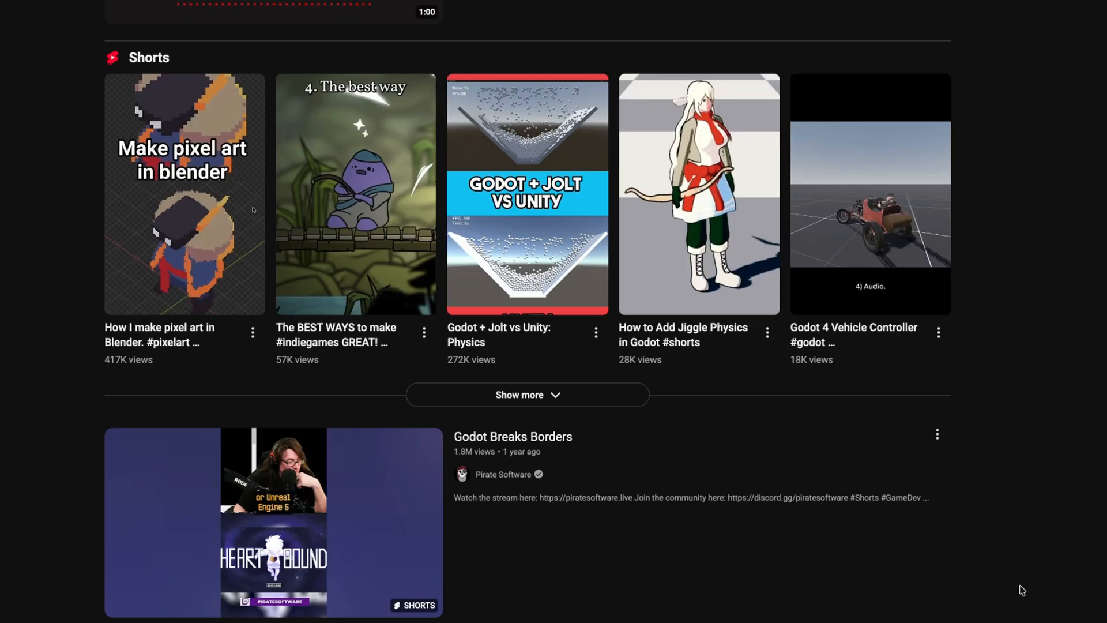
scroll("down", 3)
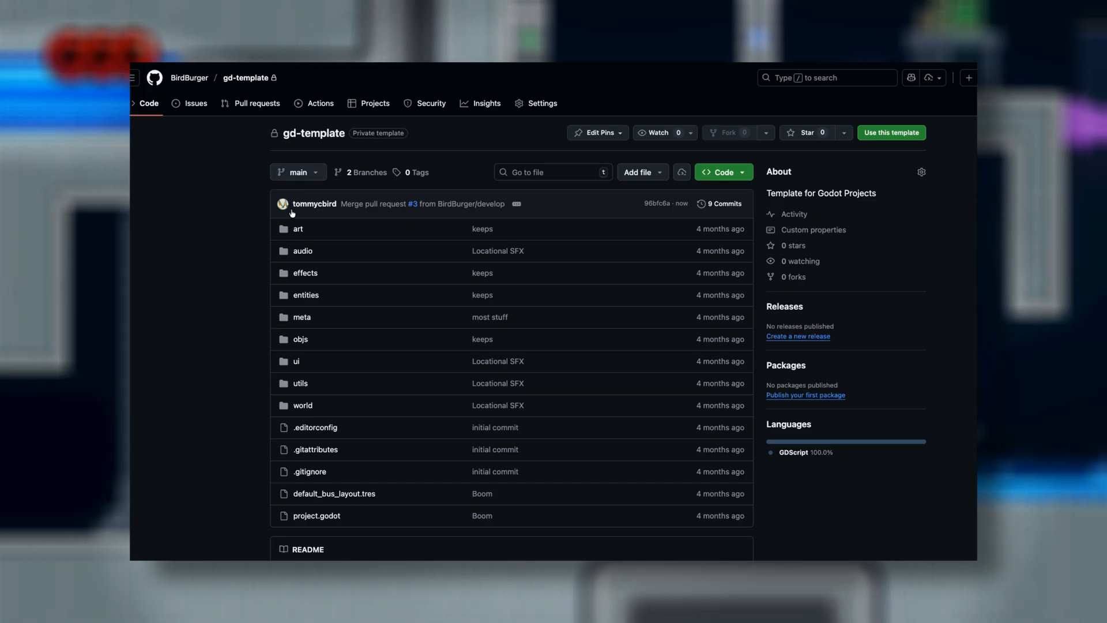
Leave the gd-template GitHub repository page for the running platformer game.
left_click(305, 294)
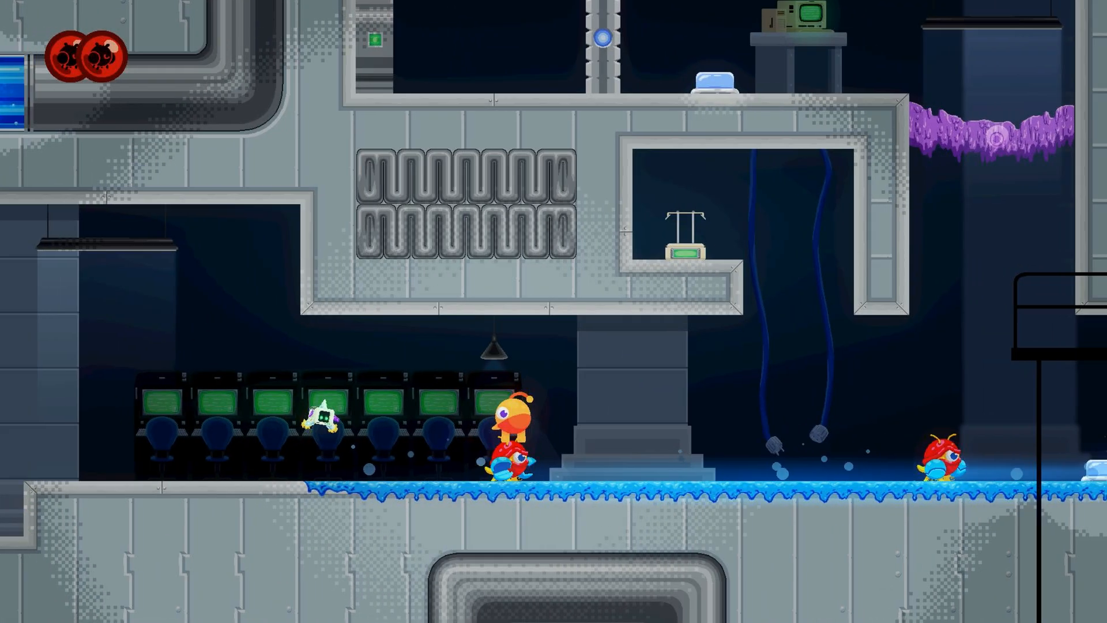
Scroll right while the platformer level plays on the blue slime floor.
scroll("right", 3)
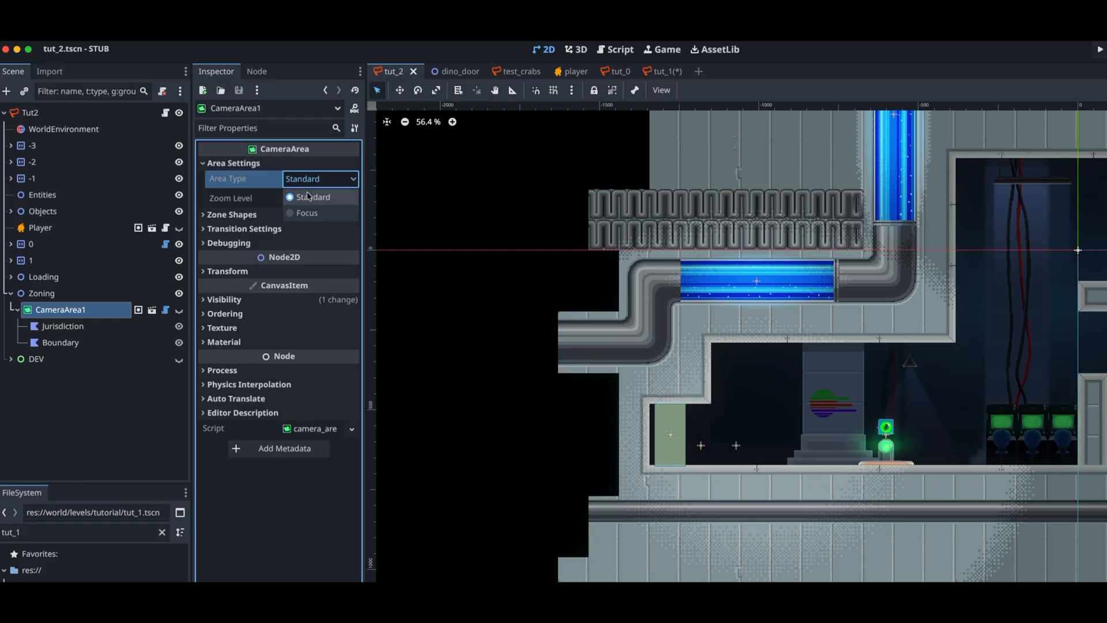
left_click(661, 49)
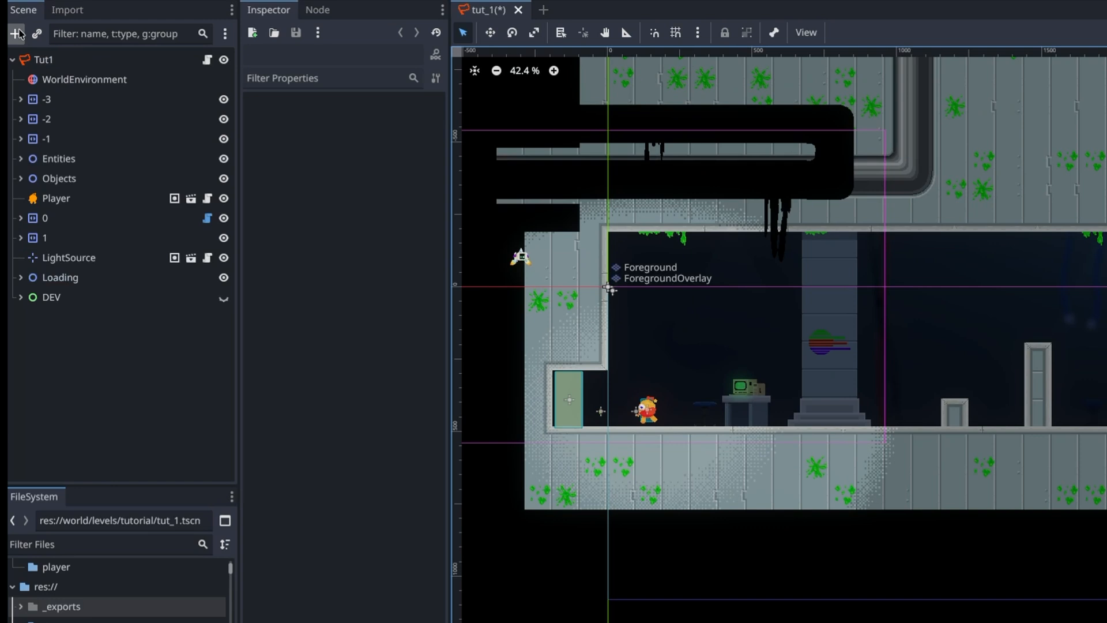
Add a Zoning node with CameraArea in tut_1 and save the branch as camera_area.tscn.
left_click(11, 33)
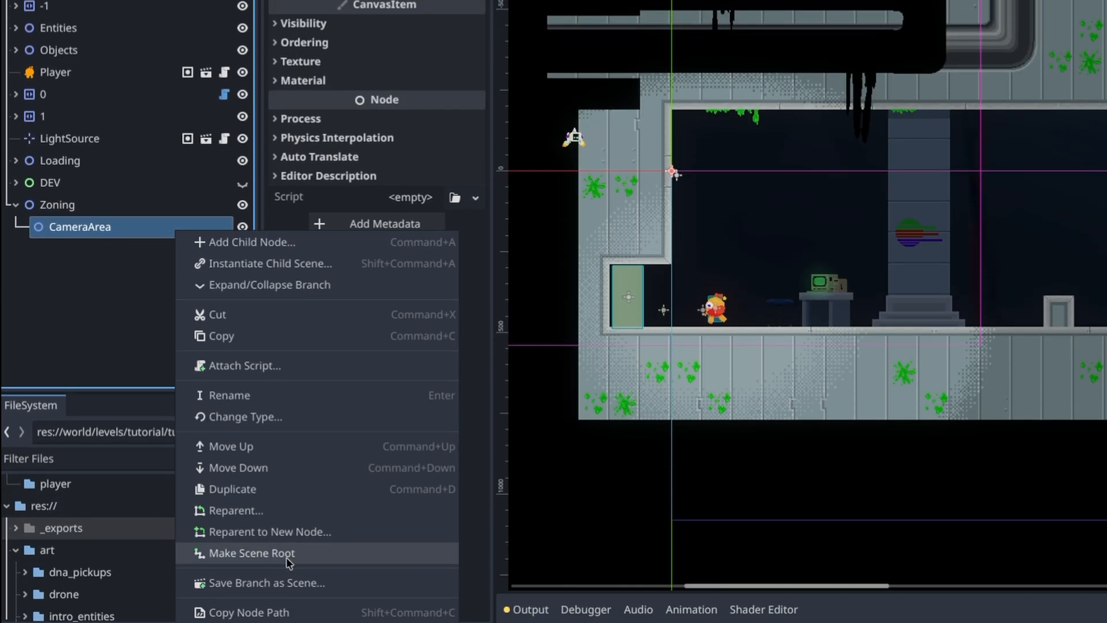
left_click(265, 582)
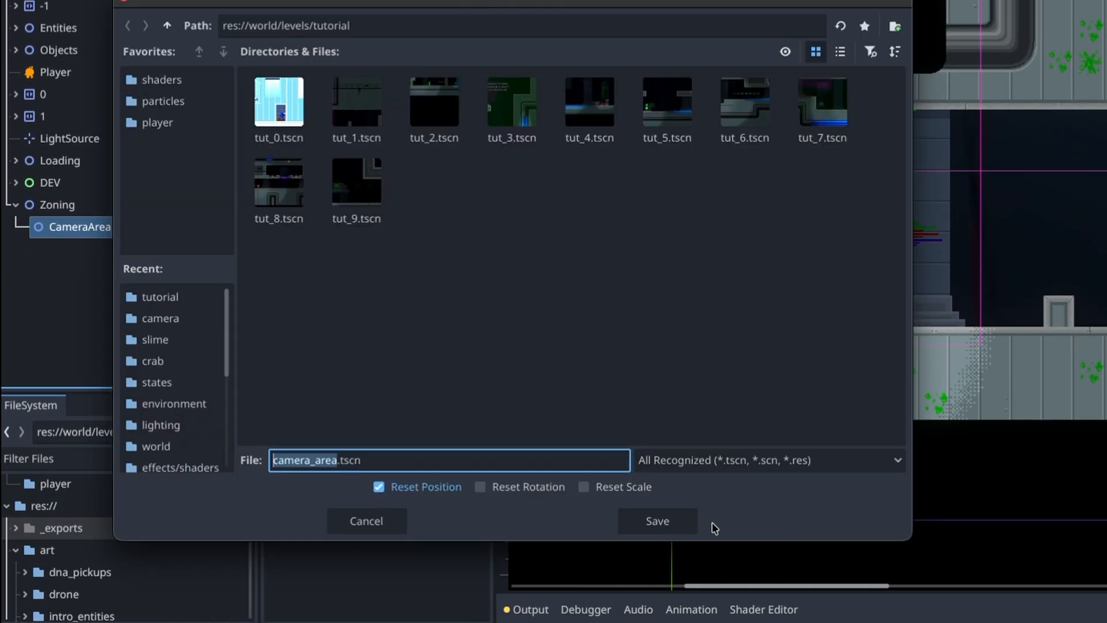
left_click(657, 520)
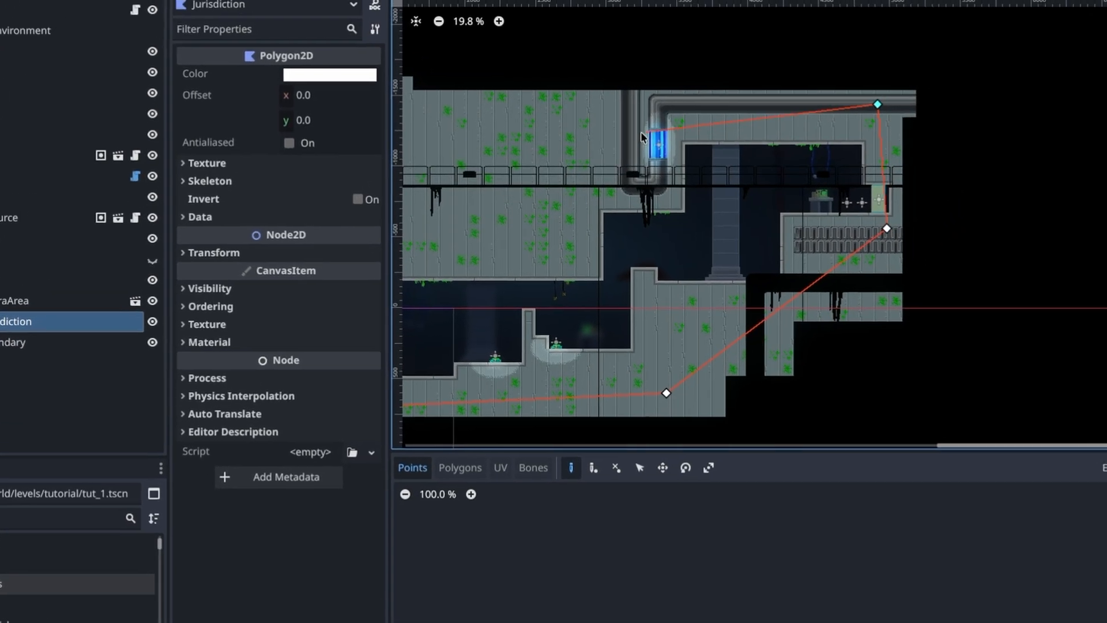
Place another point of the Jurisdiction polygon outline in the viewport.
left_click(329, 74)
type("cam")
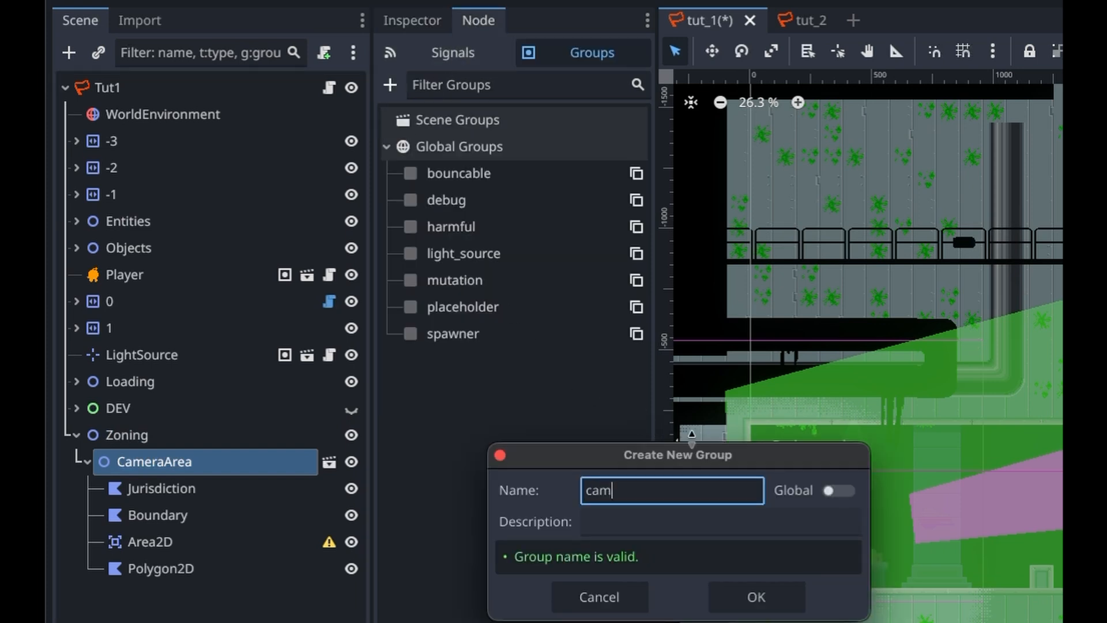
Enter the group name camera_area for CameraArea.
type("era_area")
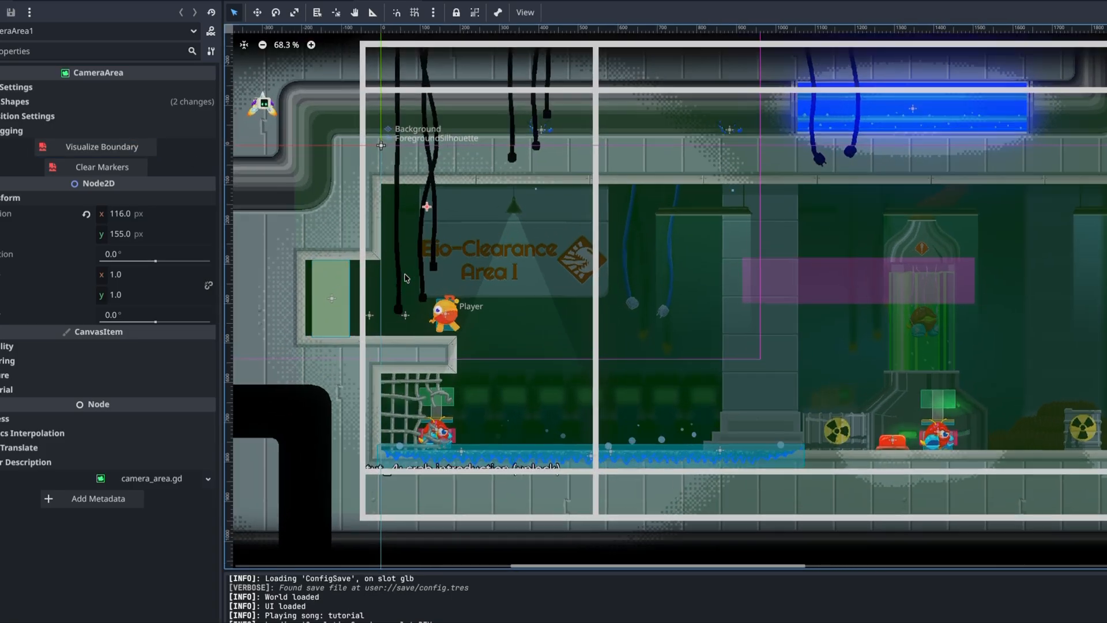
Scroll through the side-by-side camera and camera_area.gd scripts.
scroll("up", 3)
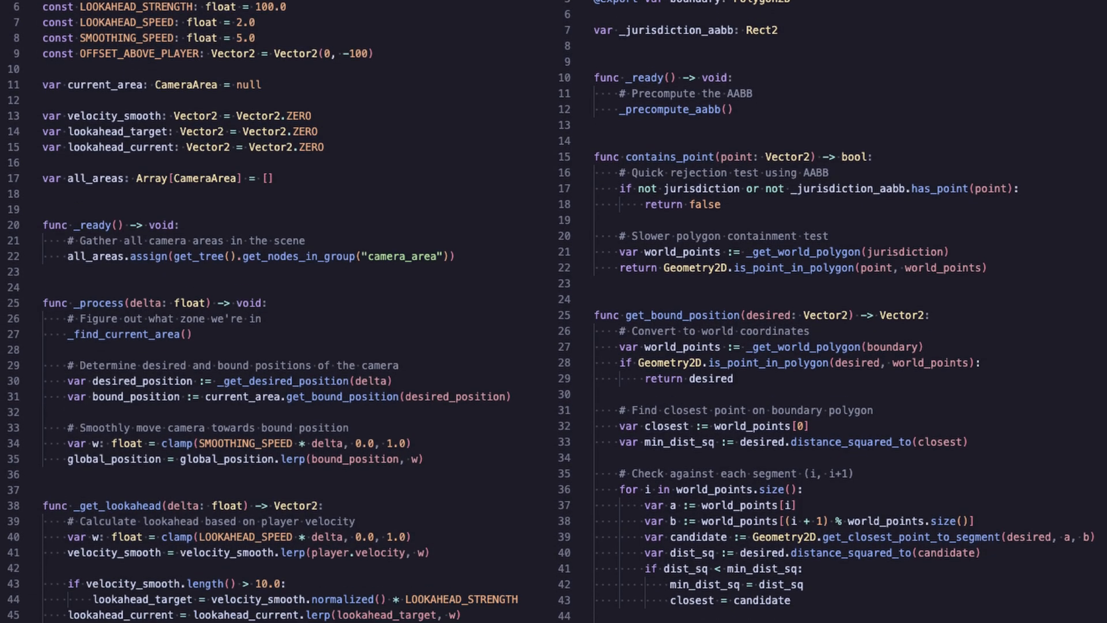
scroll("down", 3)
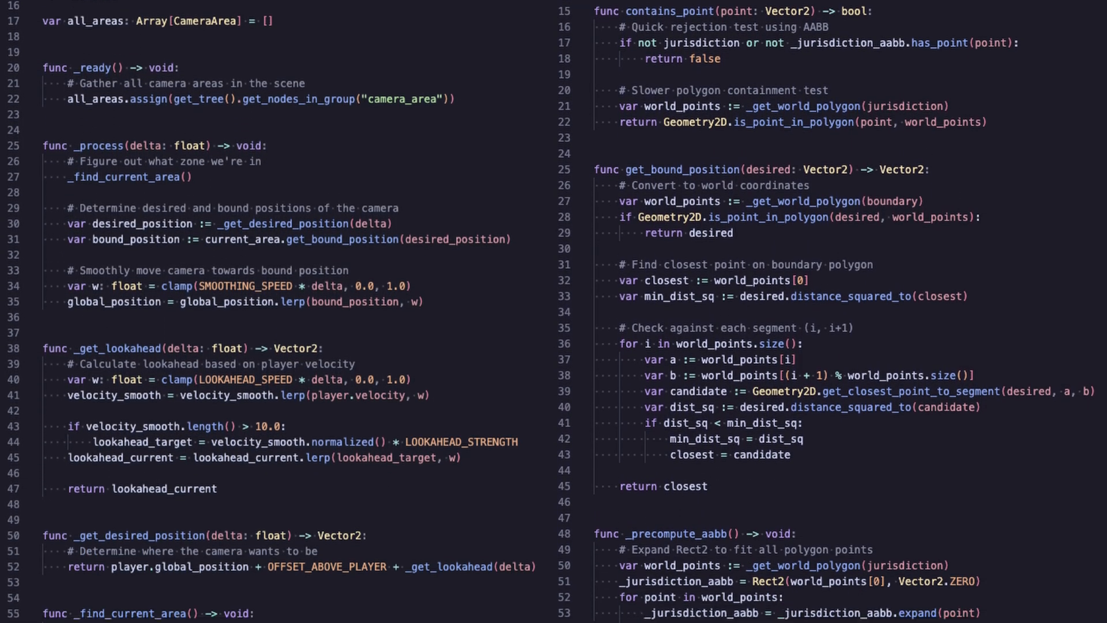